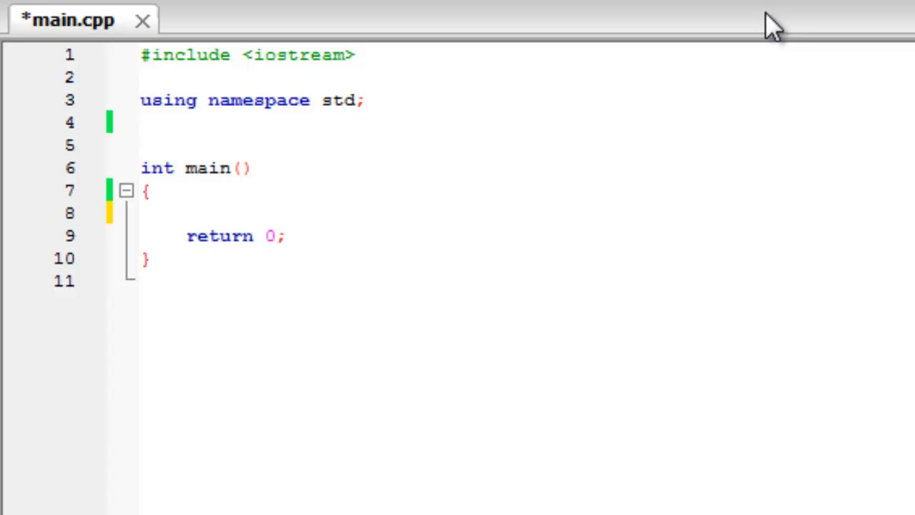
- Declare a global bool running = true and a while(running = true) loop header
left_click(184, 212)
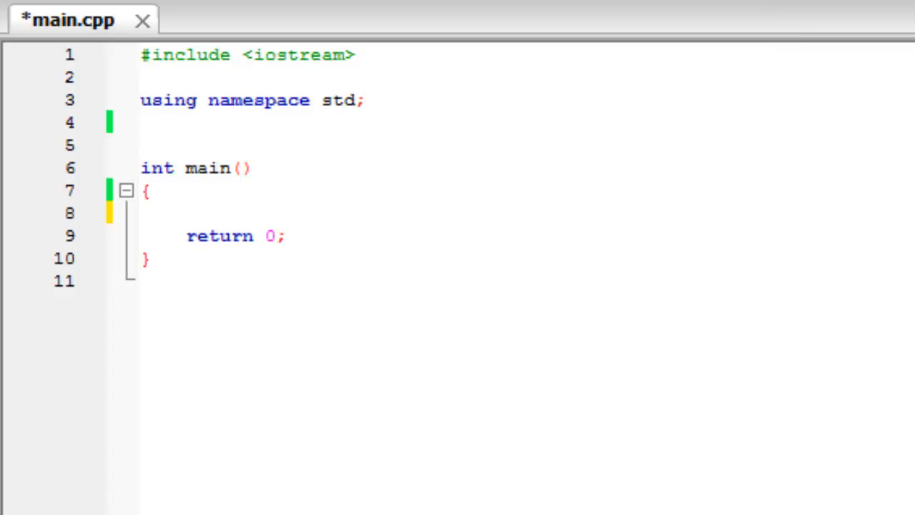
type("while ()")
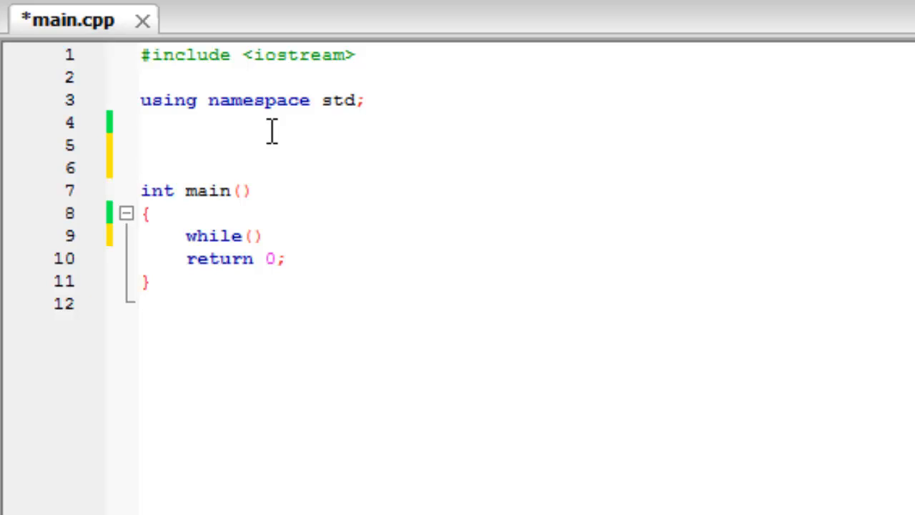
type("bool running")
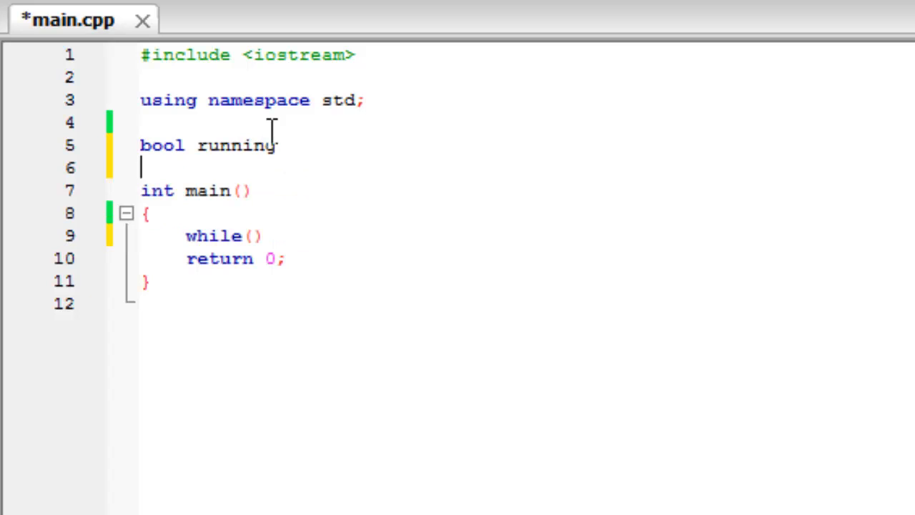
type("=")
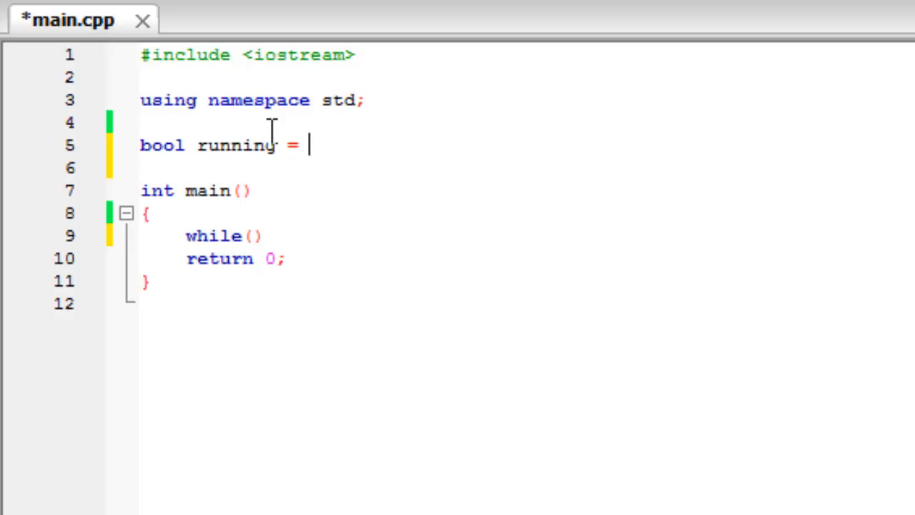
type("true;")
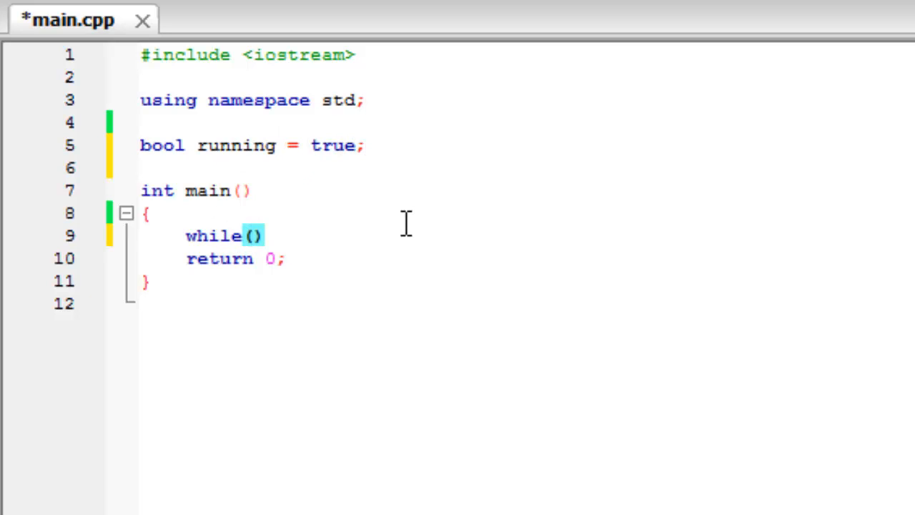
type("running =")
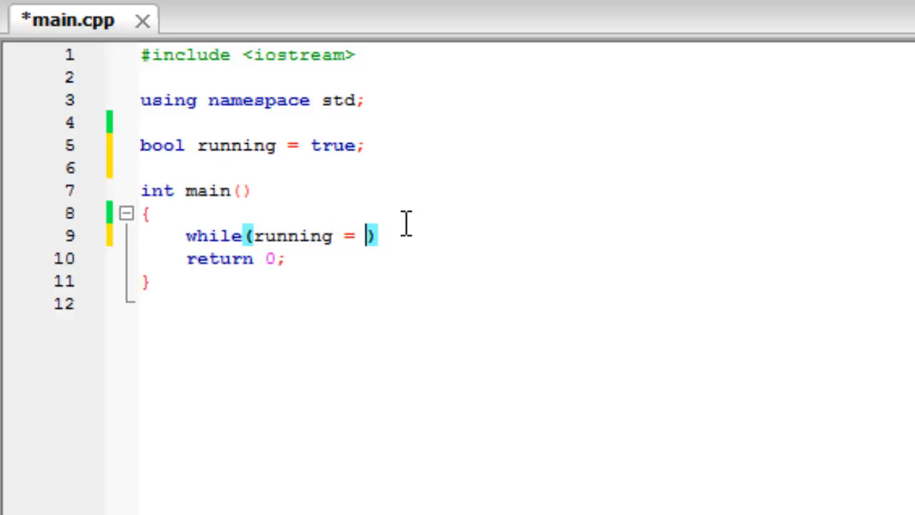
type("true")
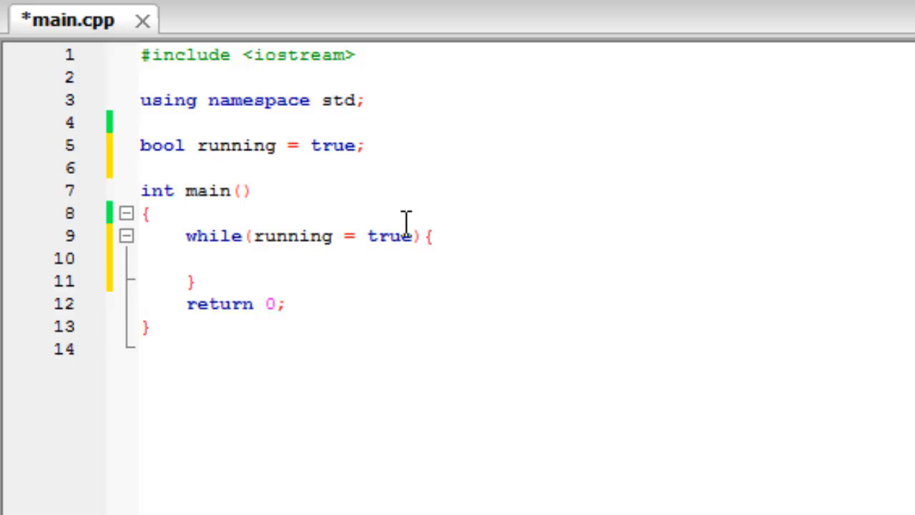
- Fill the loop body with cout of "The game is running" << endl and running = false
left_click(228, 258)
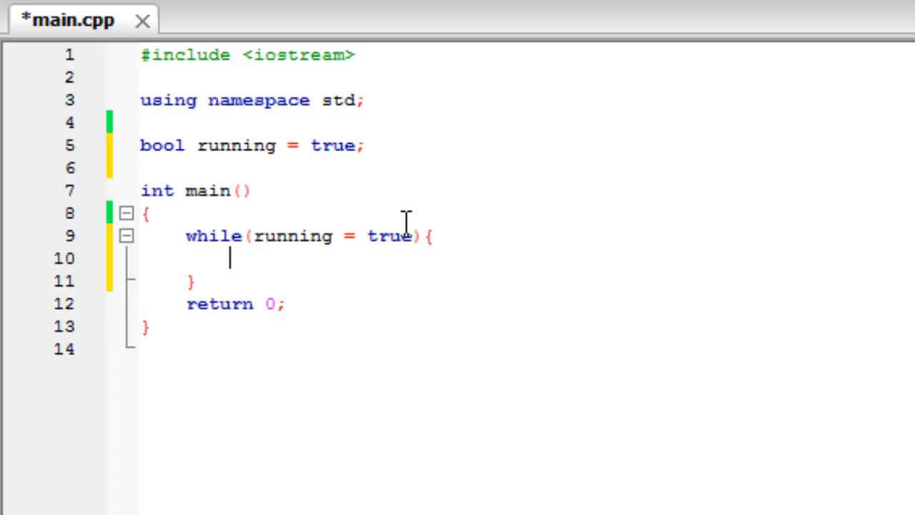
type("cout << \"The")
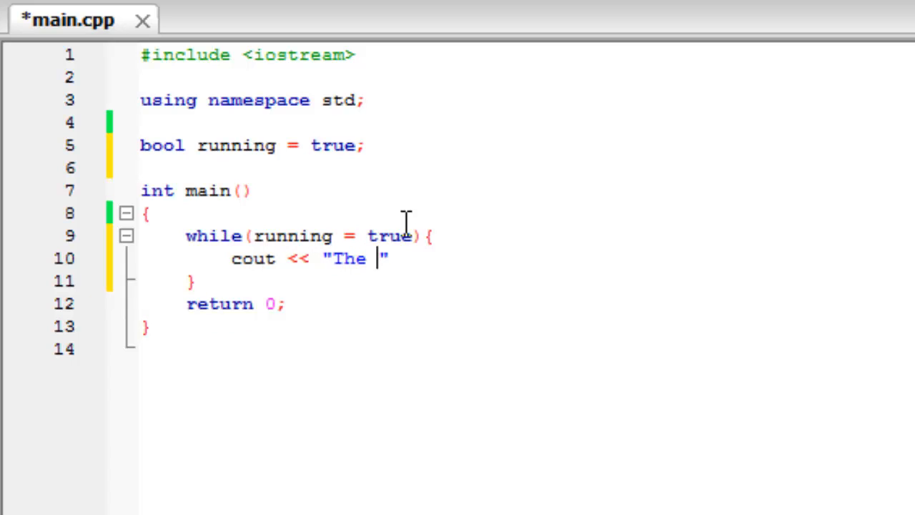
type("game is ru")
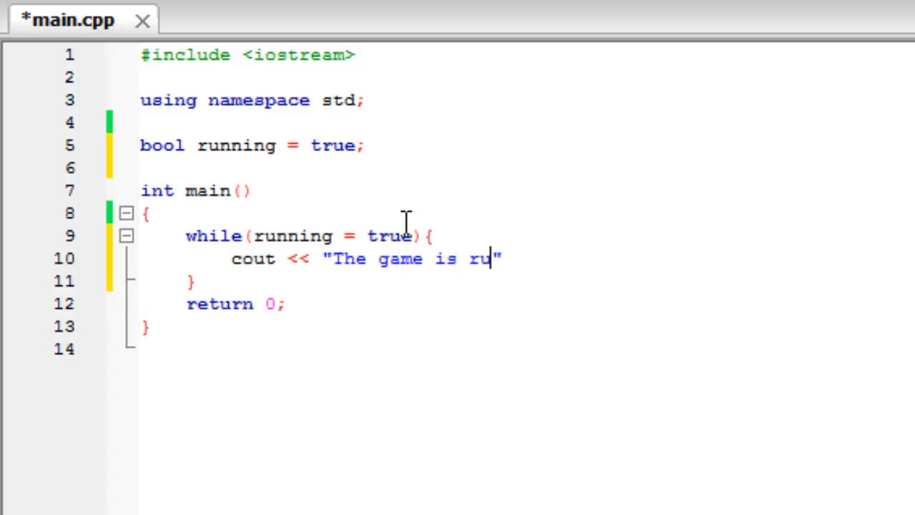
type("nning\" <<")
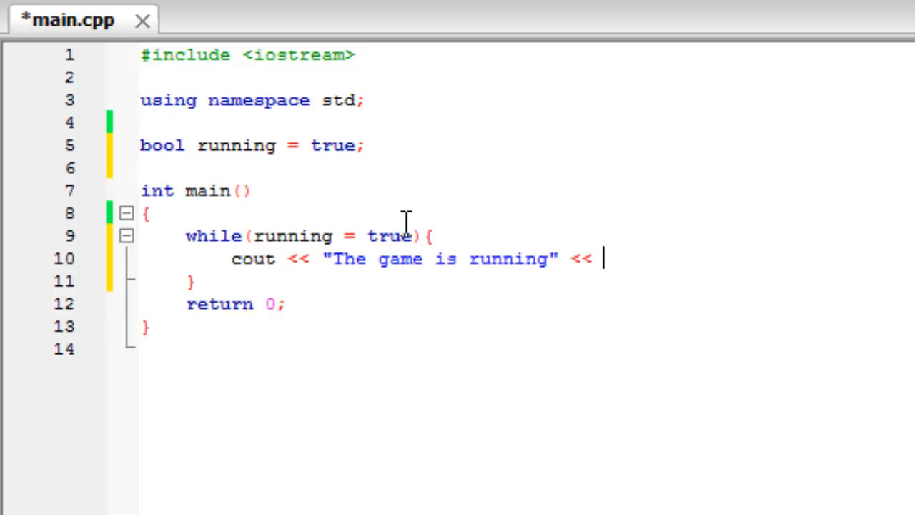
type("endl;")
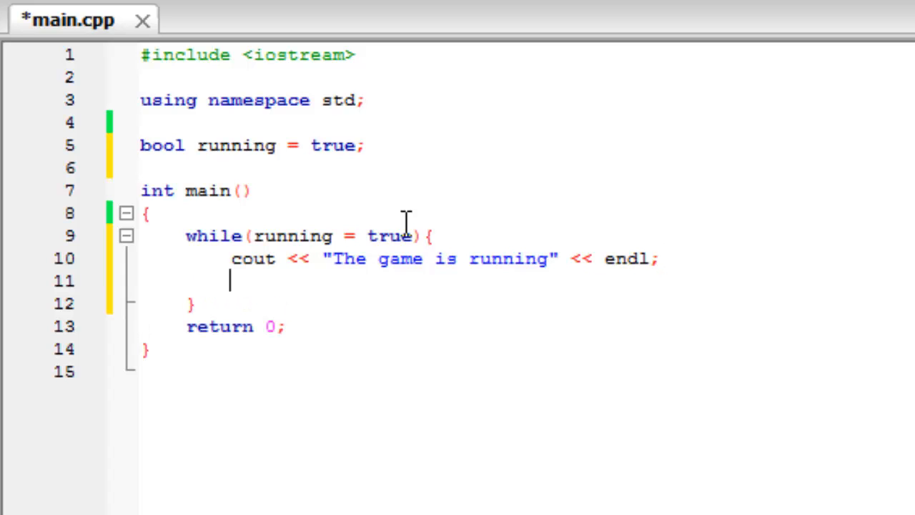
type("running = false;")
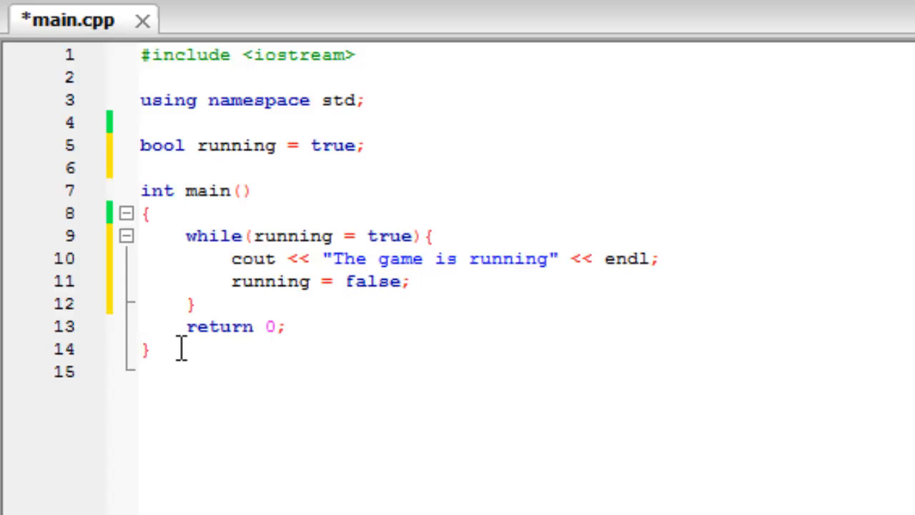
mouse_move(291, 211)
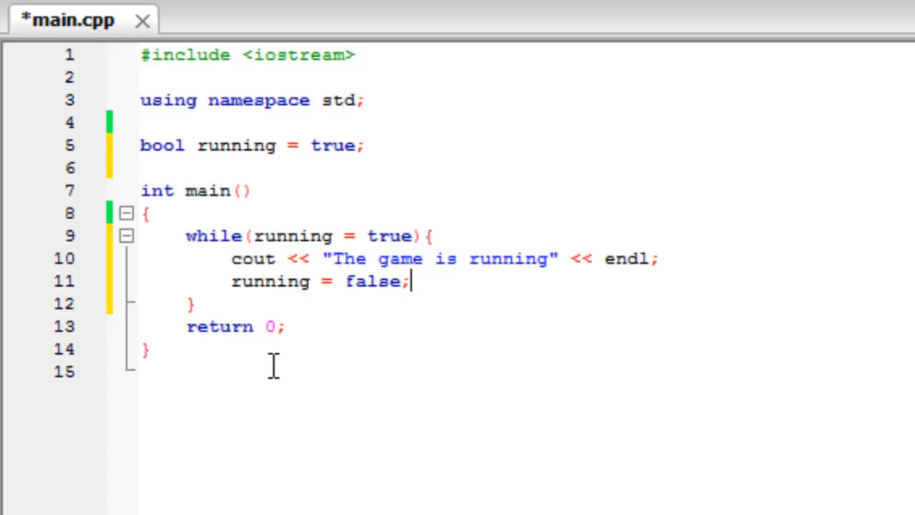
mouse_move(454, 395)
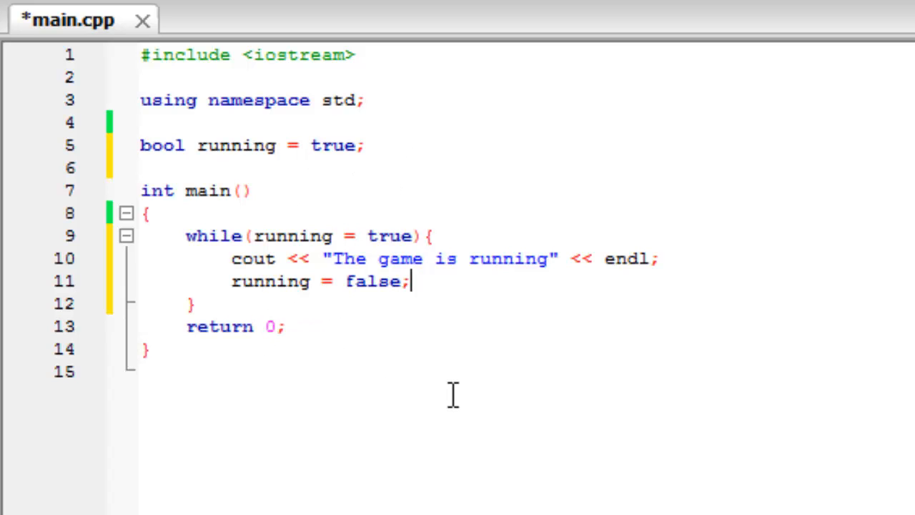
mouse_move(285, 306)
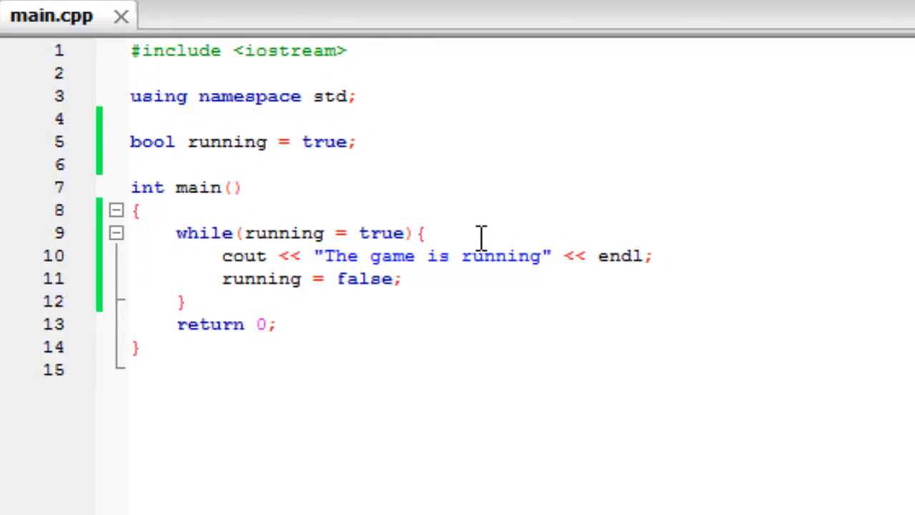
- Turn the loop condition into the comparison running == true
type("=")
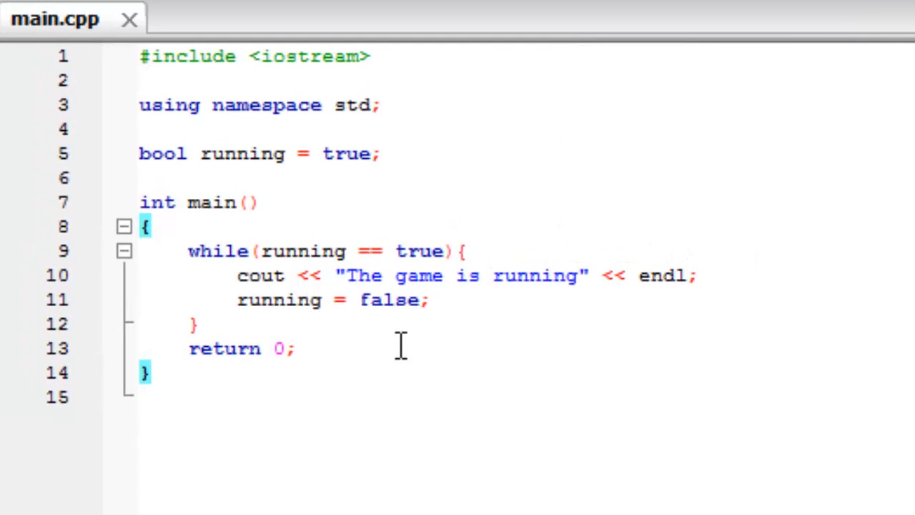
mouse_move(441, 318)
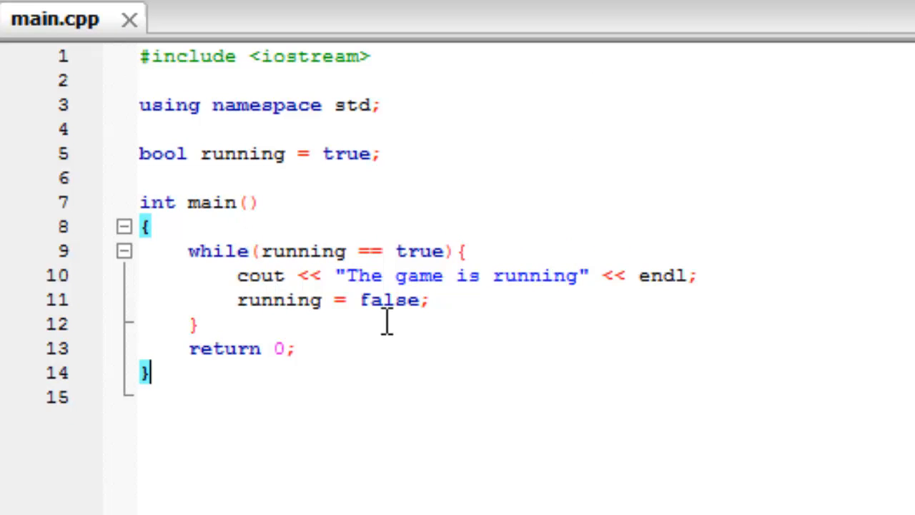
mouse_move(468, 325)
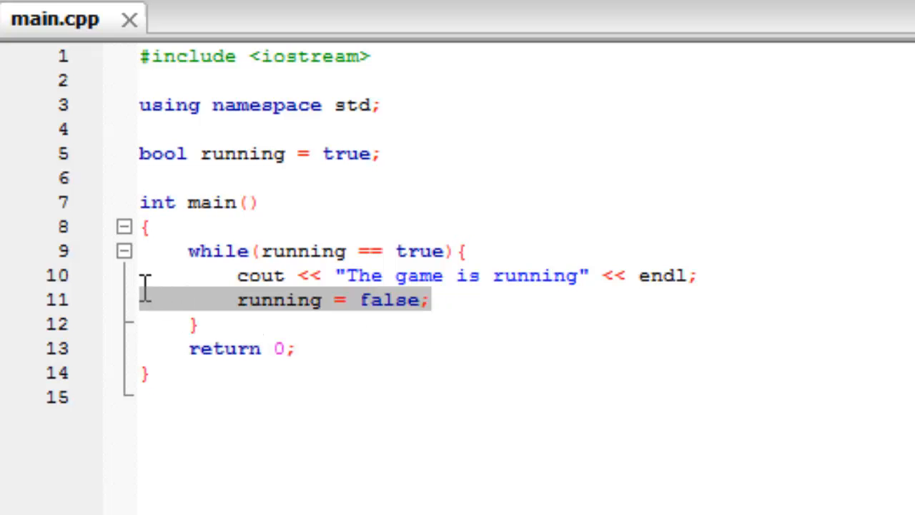
- Delete the whole while loop so main holds only return 0
key("Delete")
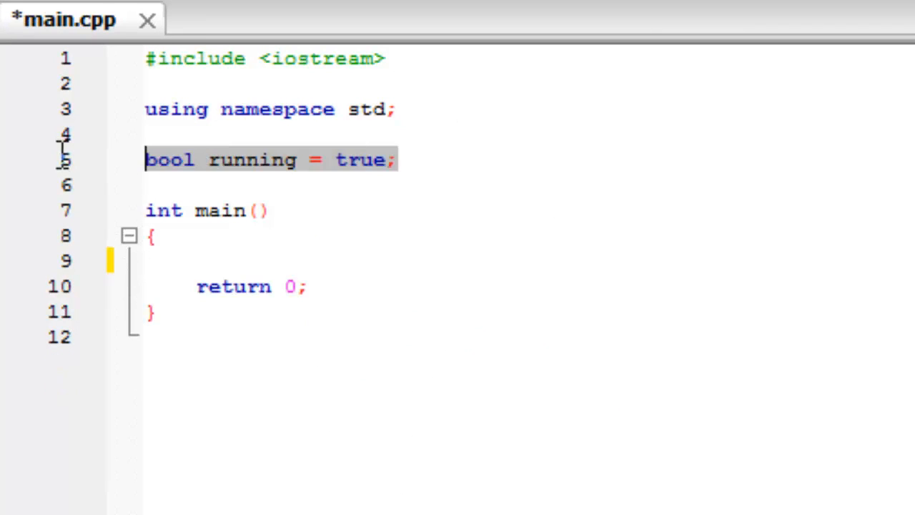
- Remove the global running flag and write a for loop over int x from 0 to below 10
key("Delete")
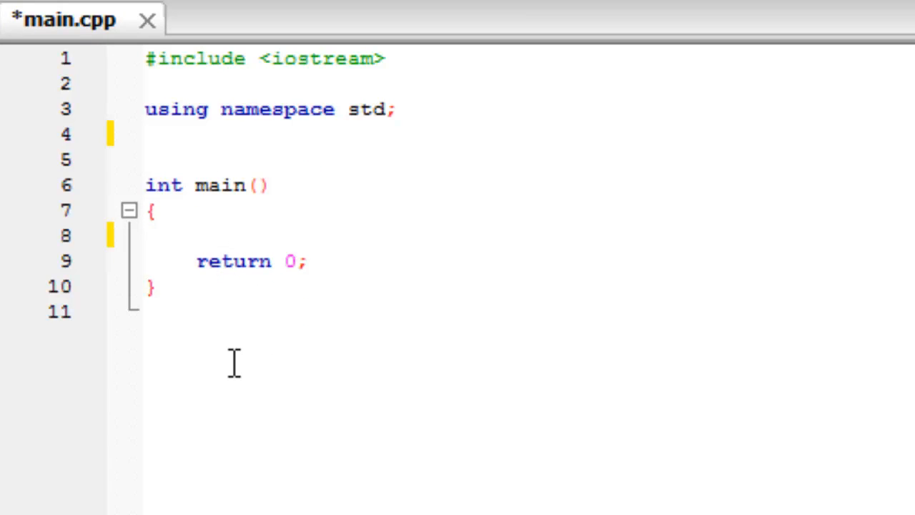
mouse_move(525, 202)
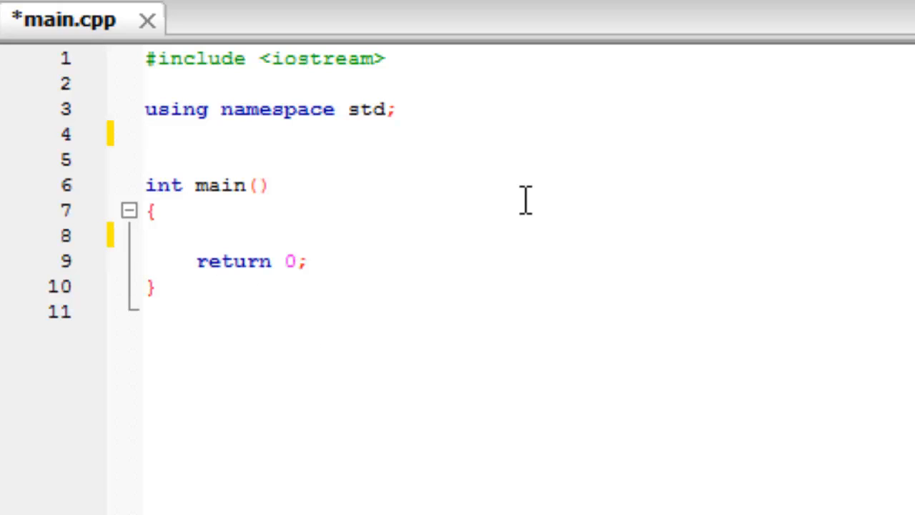
type("for")
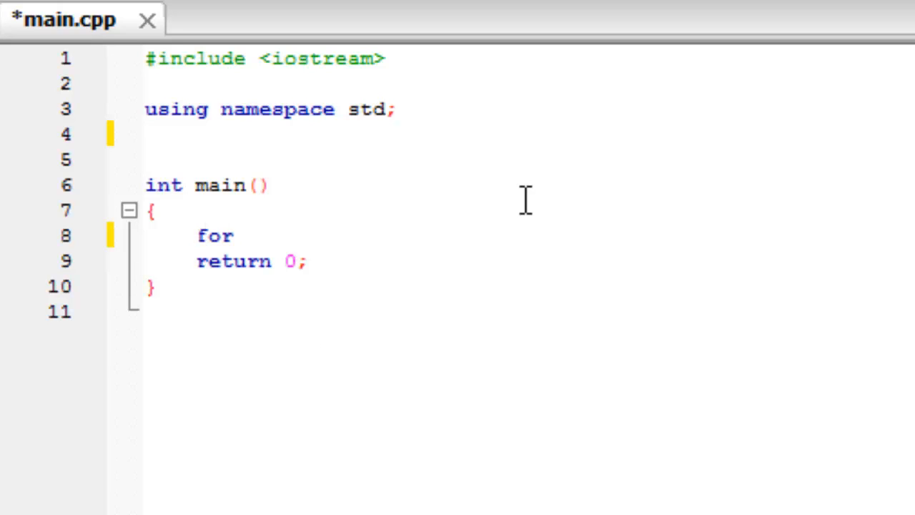
type("(int)")
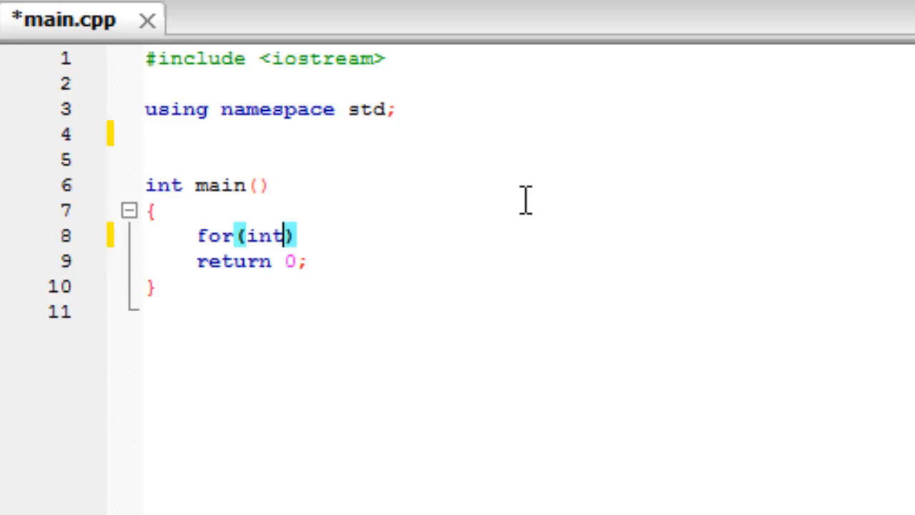
type("x=")
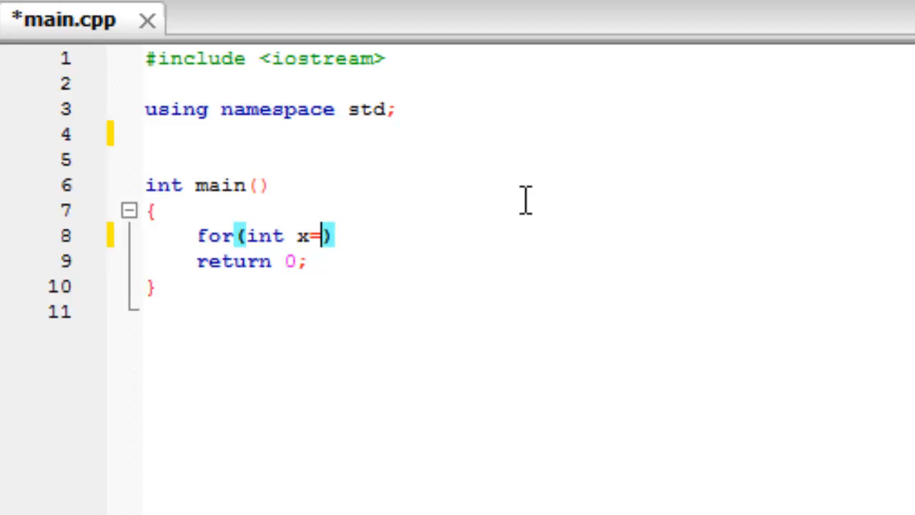
type("0; x")
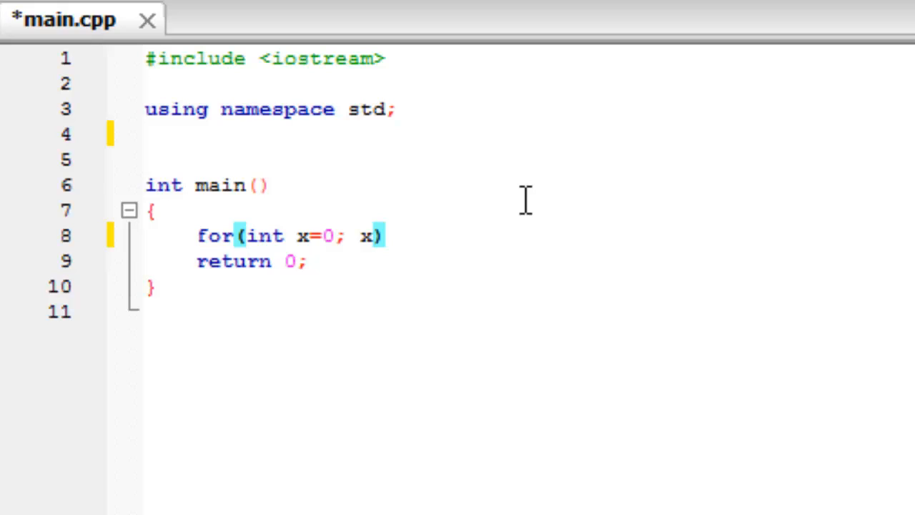
type("<")
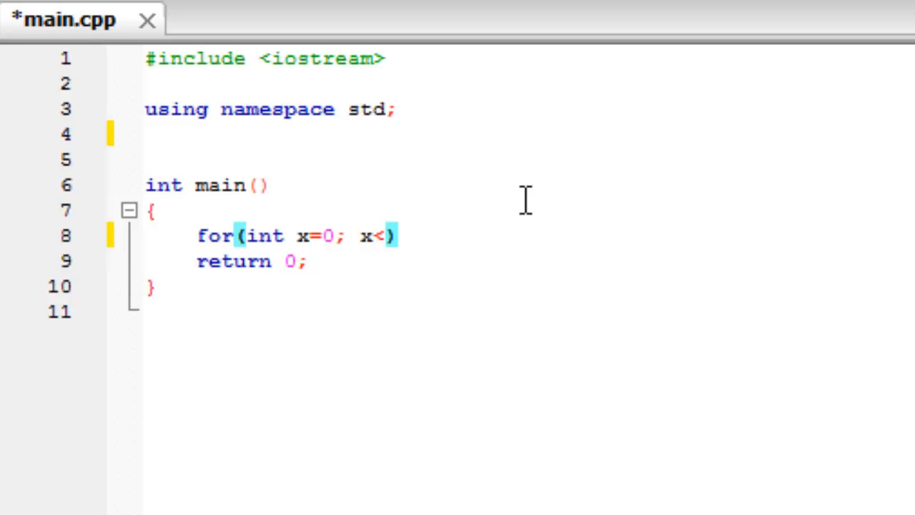
type("10;")
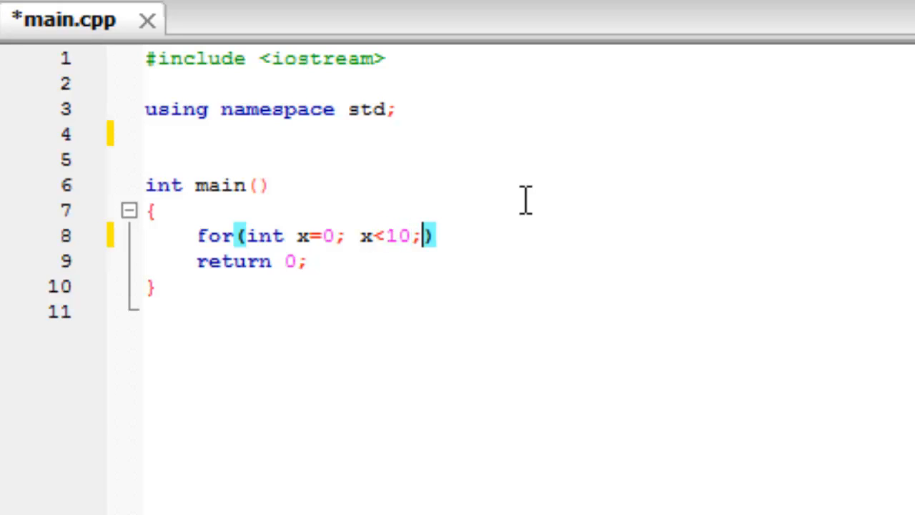
type("x++")
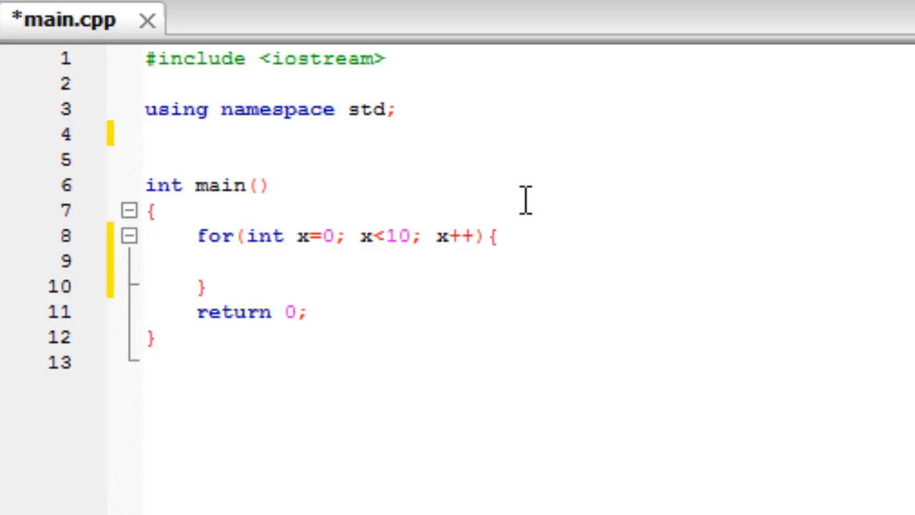
- Print x followed by endl inside the for loop body
left_click(246, 260)
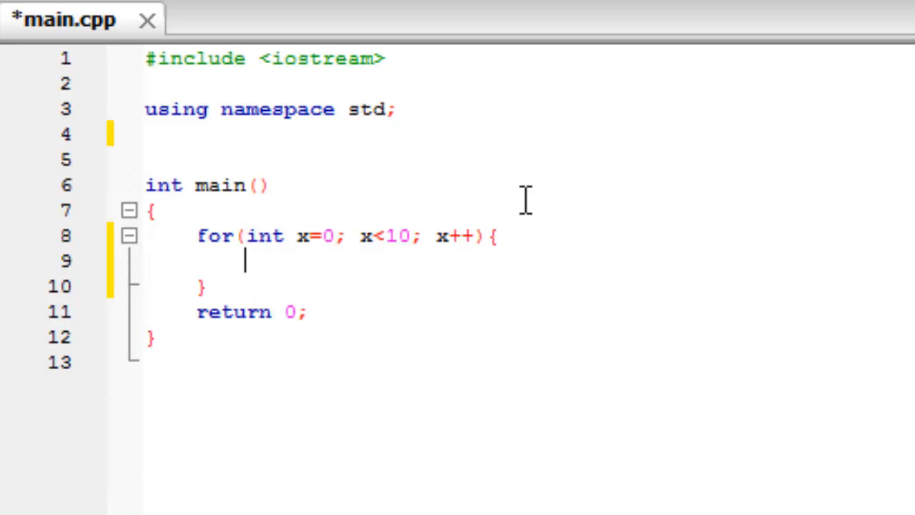
type("cout <<")
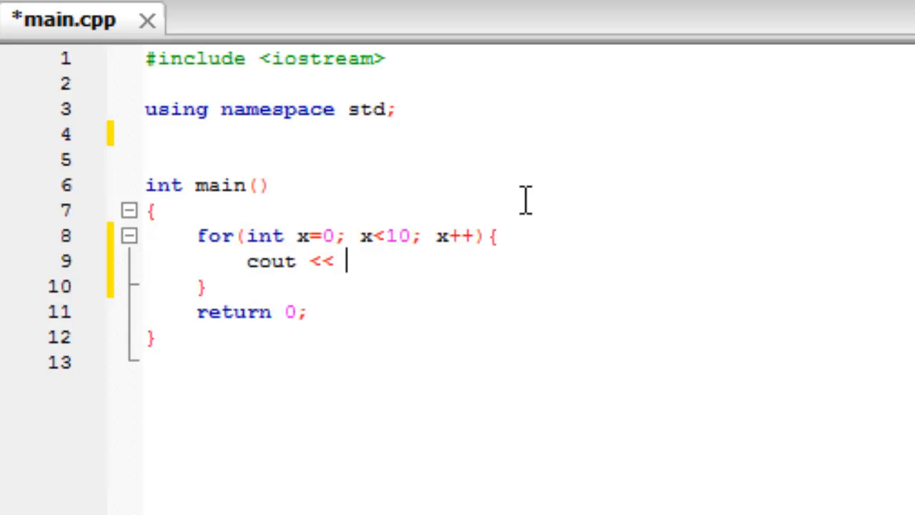
type("\"\"")
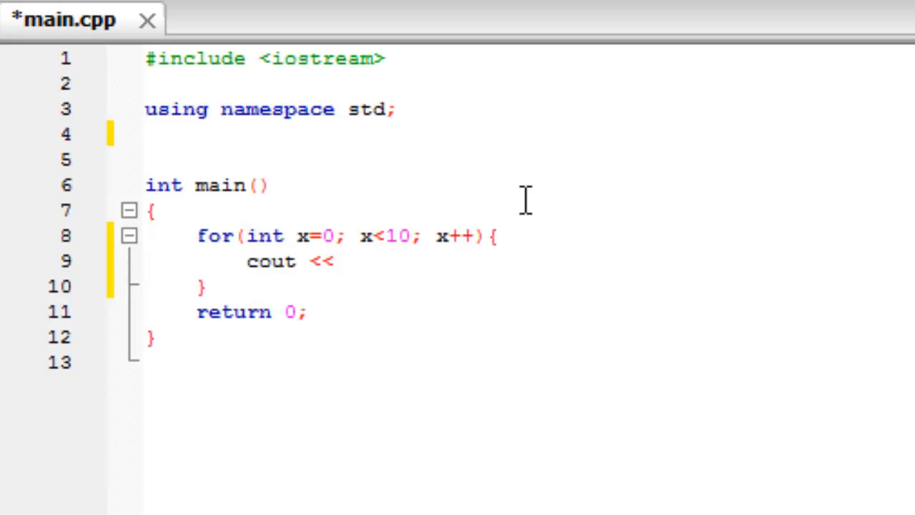
type("x <<")
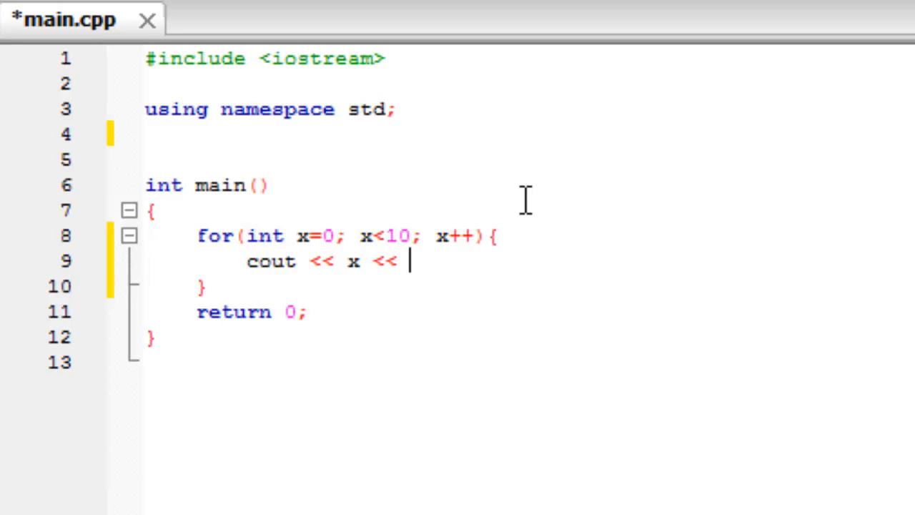
type("endl;")
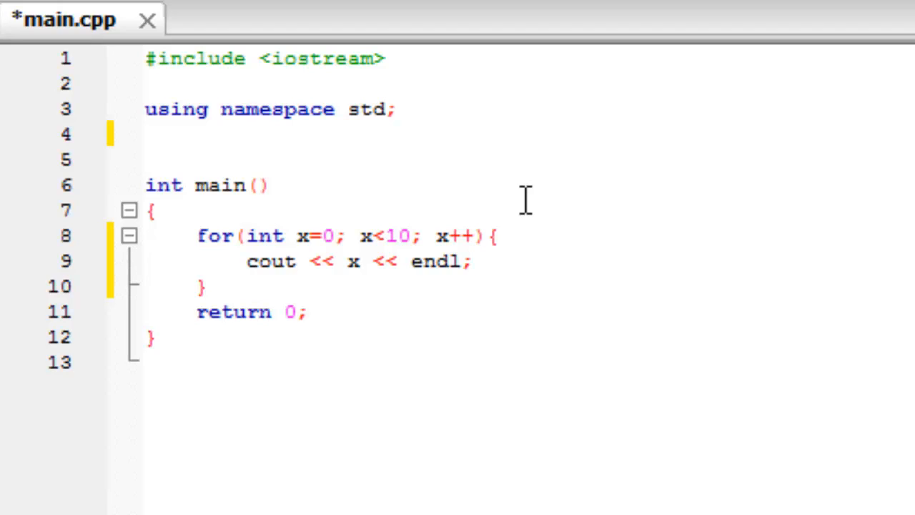
- Build and run the program, showing 0 through 9 in the console
left_click(470, 260)
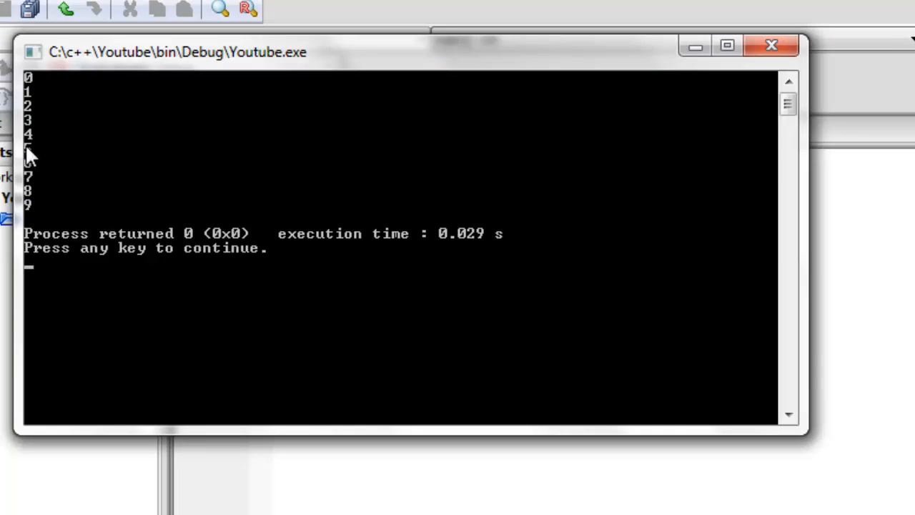
mouse_move(215, 316)
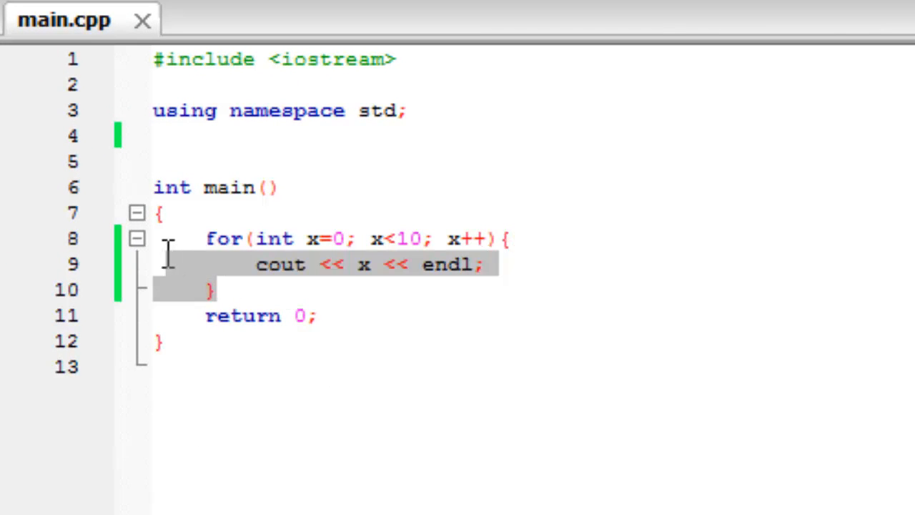
- Replace the for loop with do{ cout << "This is a do while loop" << endl; }while()
key("Delete")
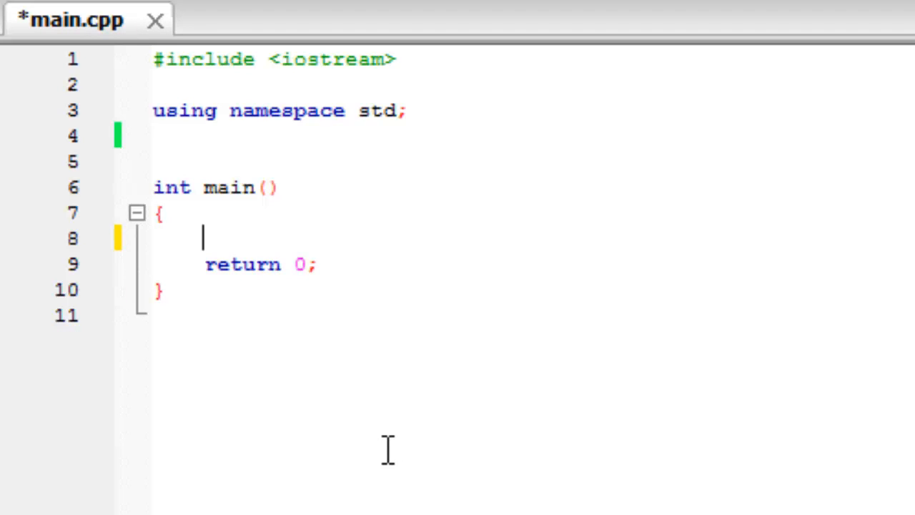
type("do")
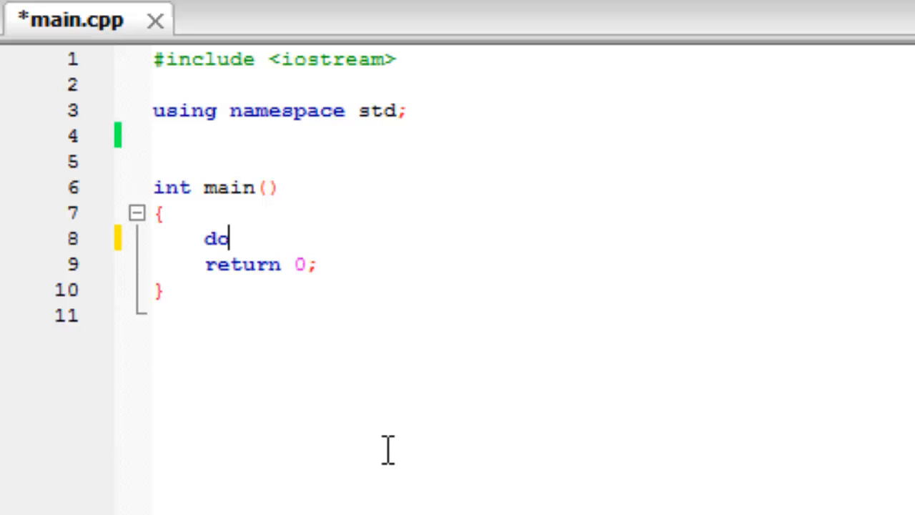
type("{")
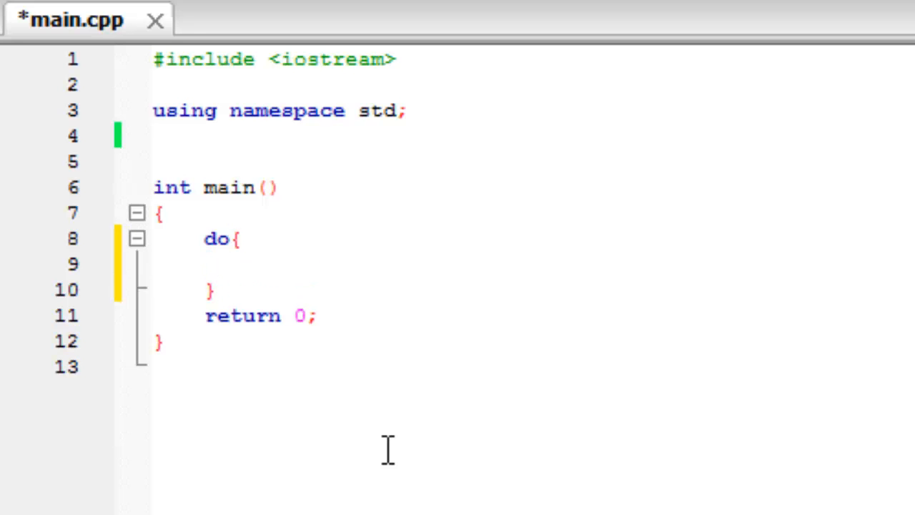
type("cout <<")
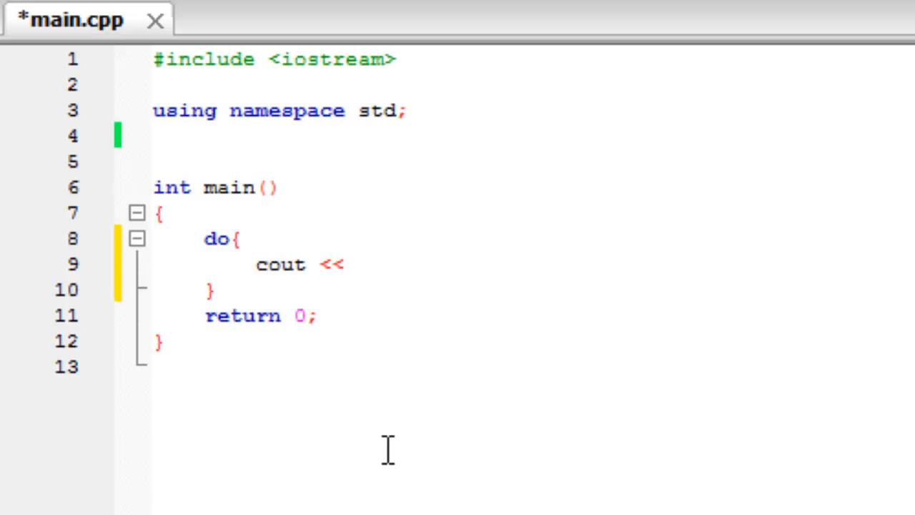
type("\"\"")
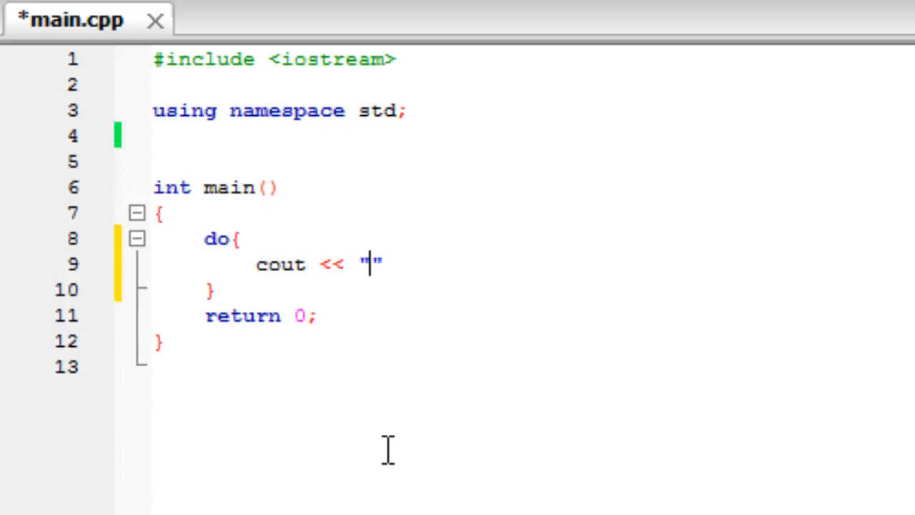
type("This is a do")
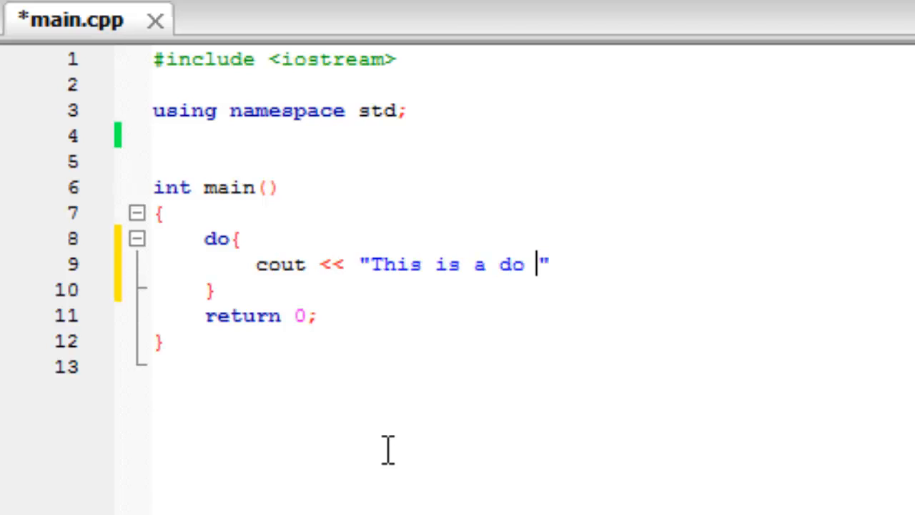
type("while loop")
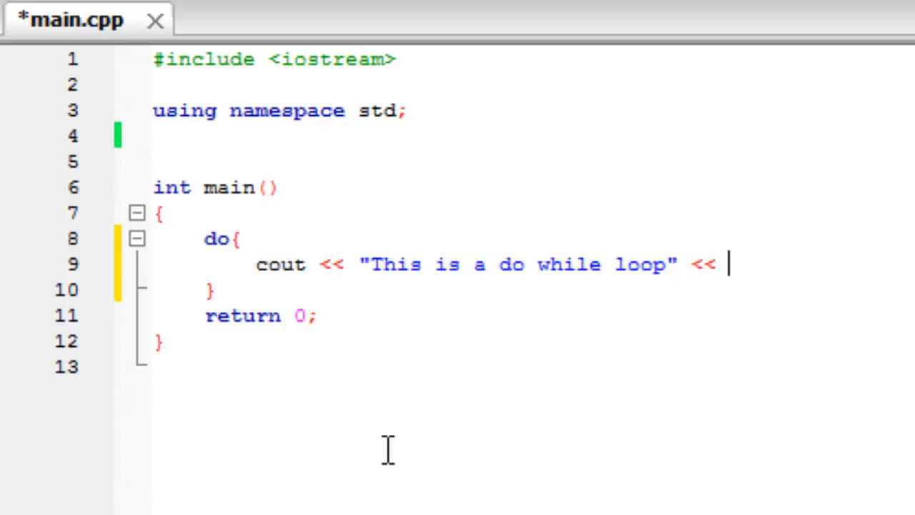
type("endl;")
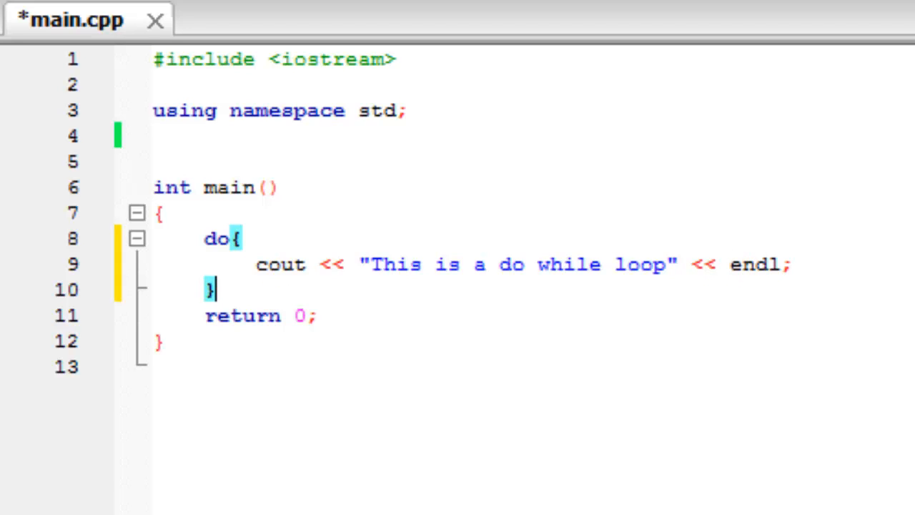
type("while(")
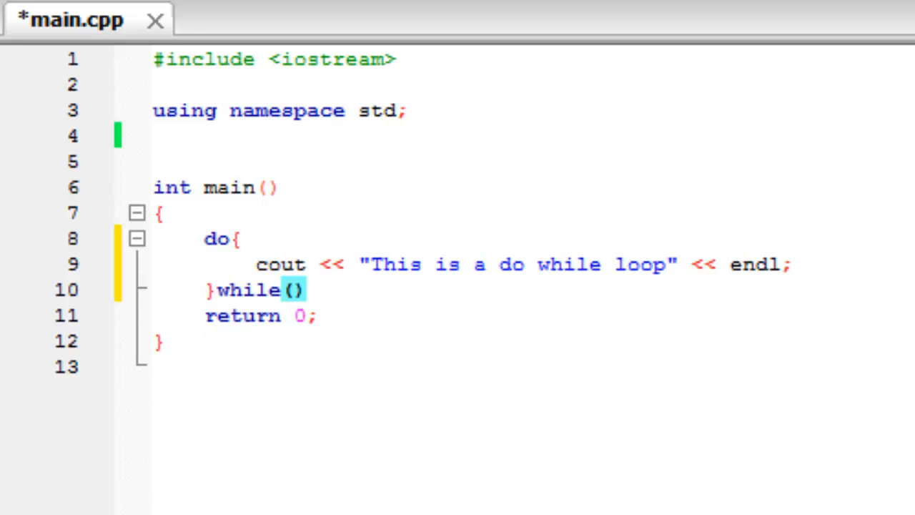
- Add global int x = 0, set the while condition to x<10, and increment x in the do block
key("enter")
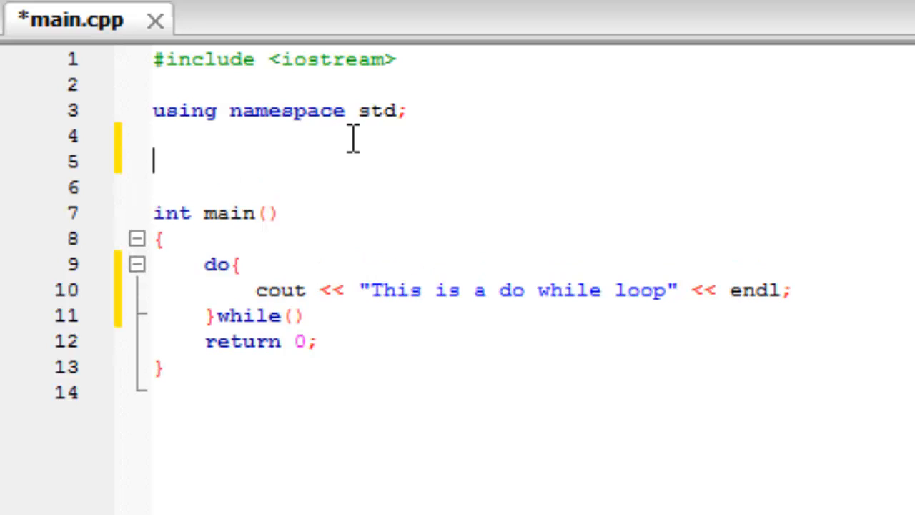
type("int x = 0;")
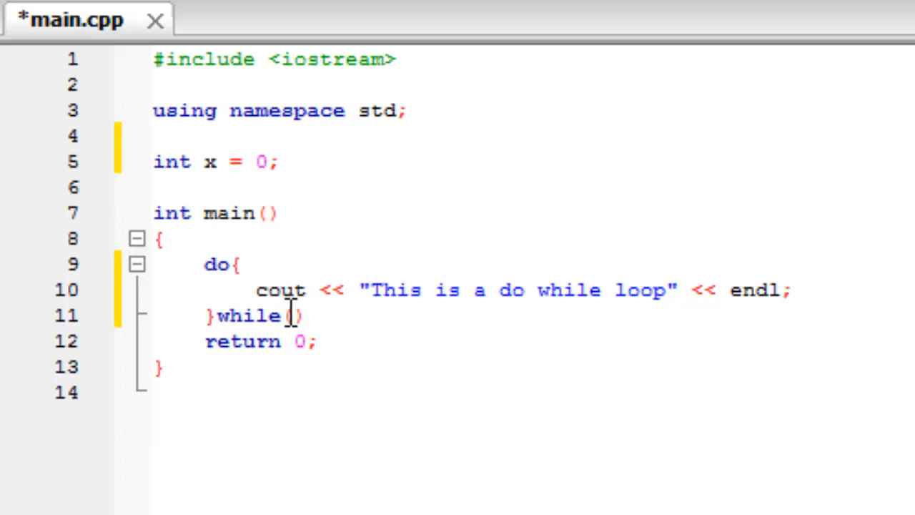
type("x")
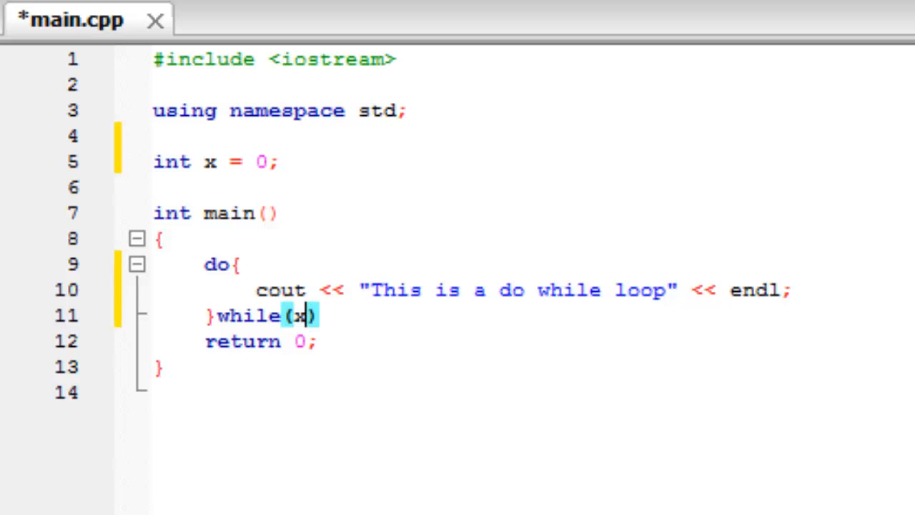
type("<")
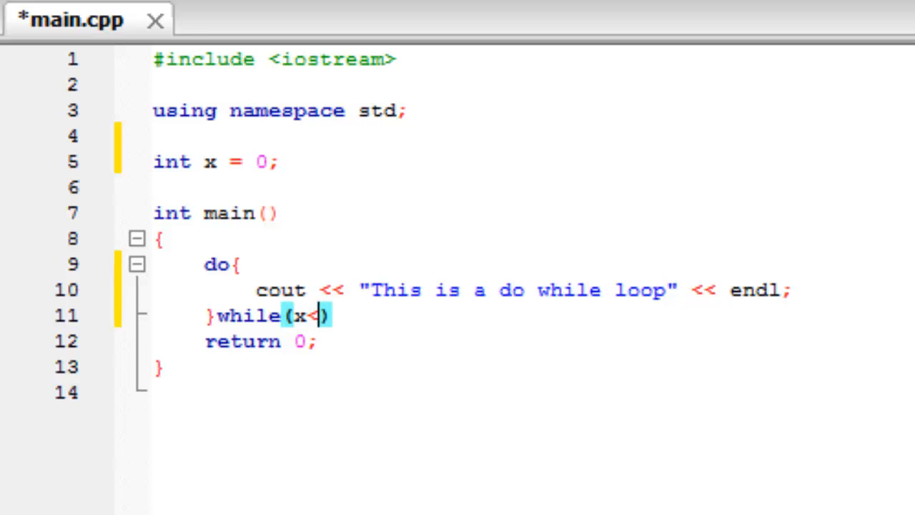
type("10;")
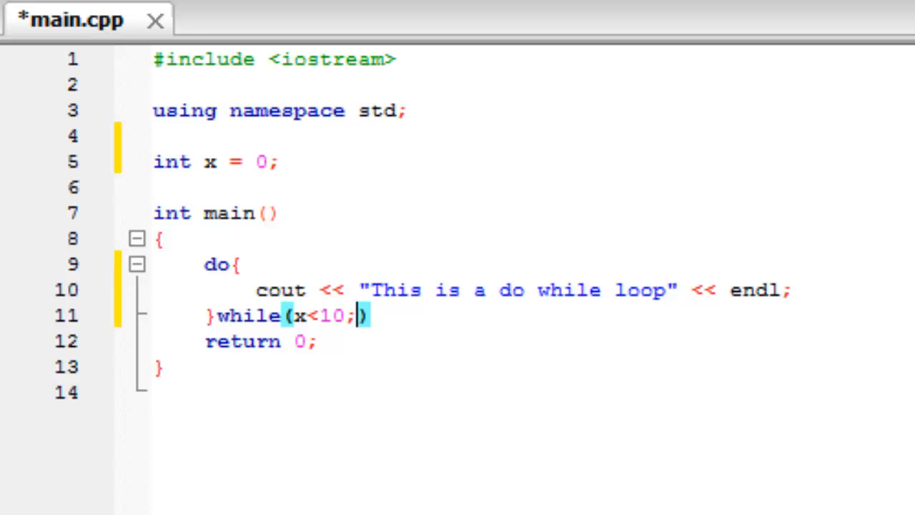
key("enter")
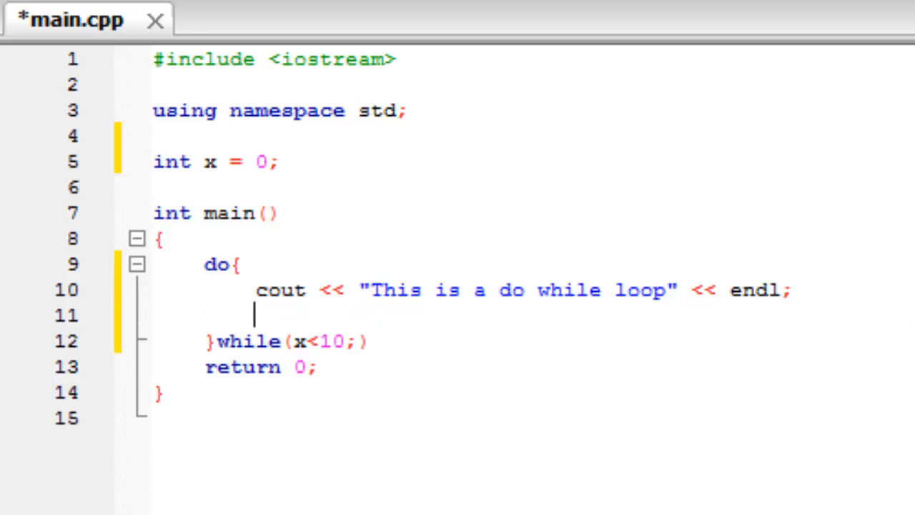
type("x++;")
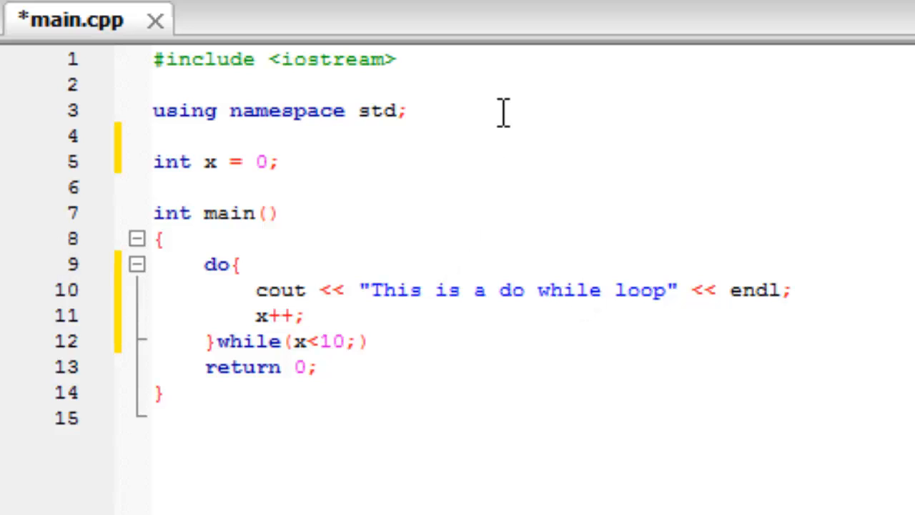
left_click(303, 315)
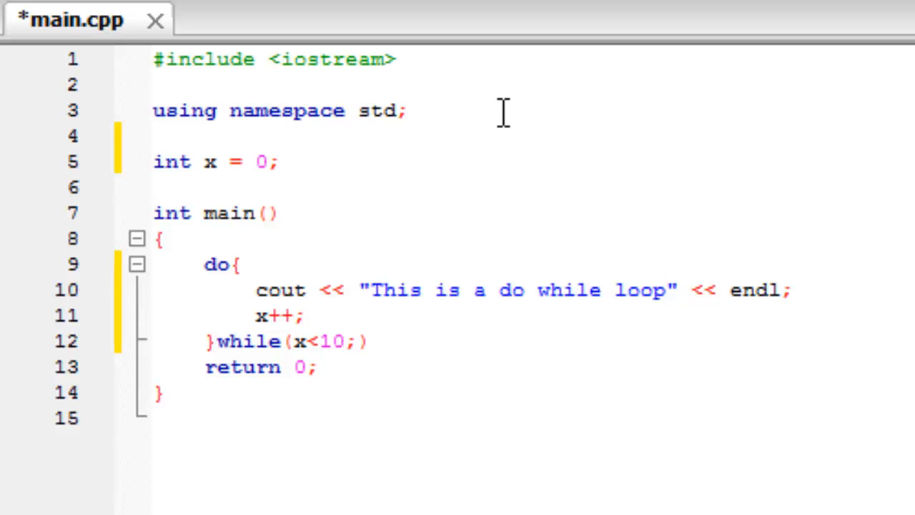
mouse_move(899, 436)
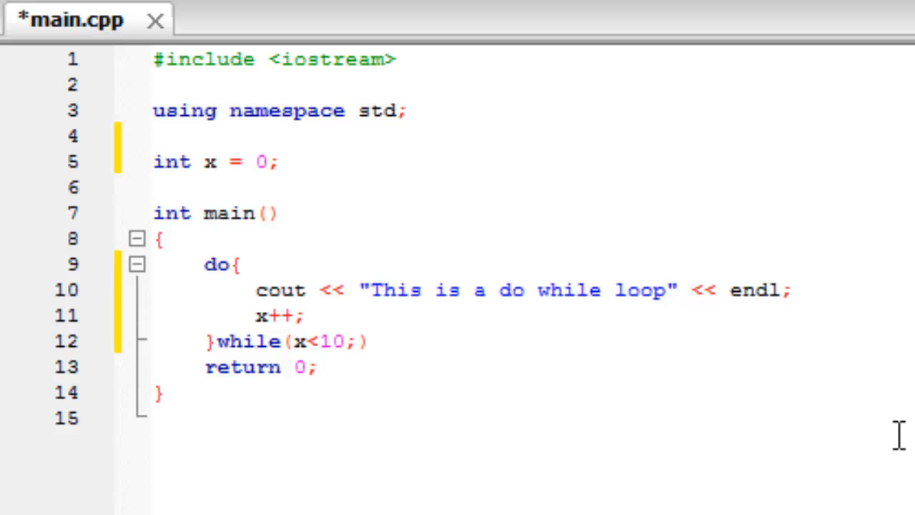
left_click(304, 315)
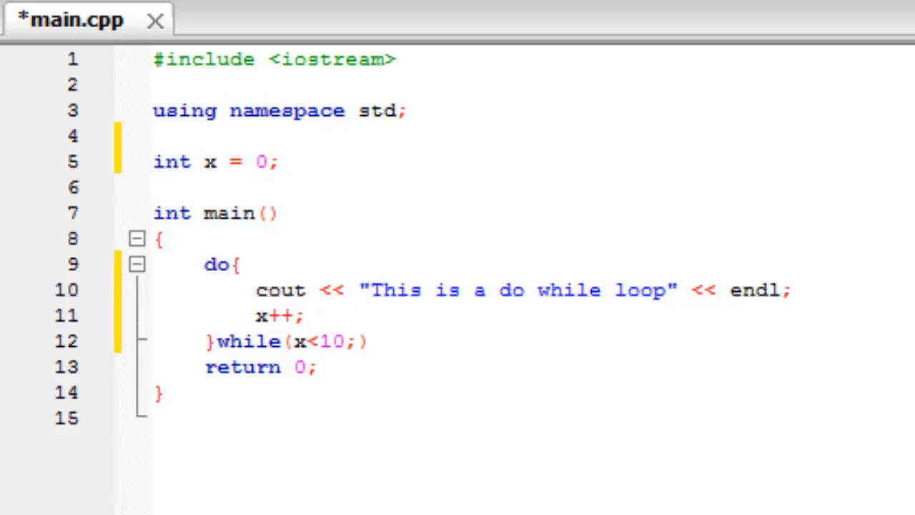
- Build, correct the ending to while(x<10);, and save main.cpp
key("ctrl+s")
type(")")
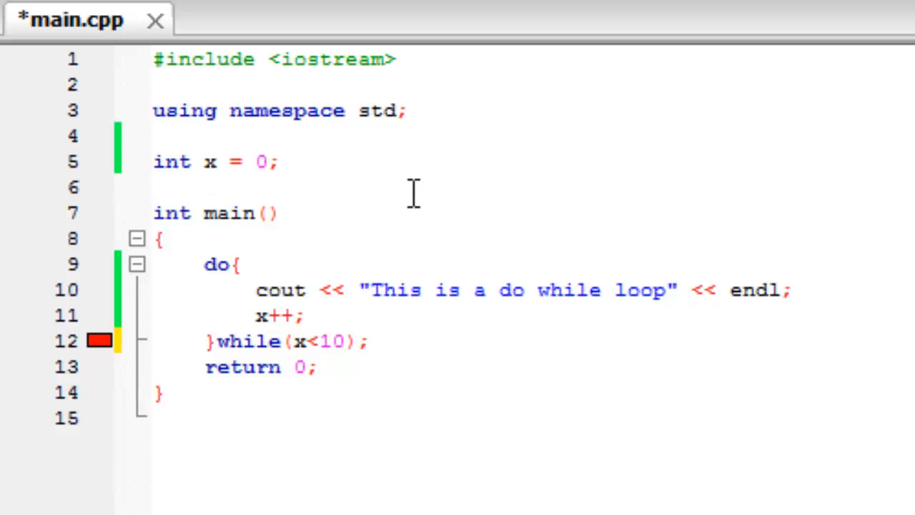
left_click(368, 341)
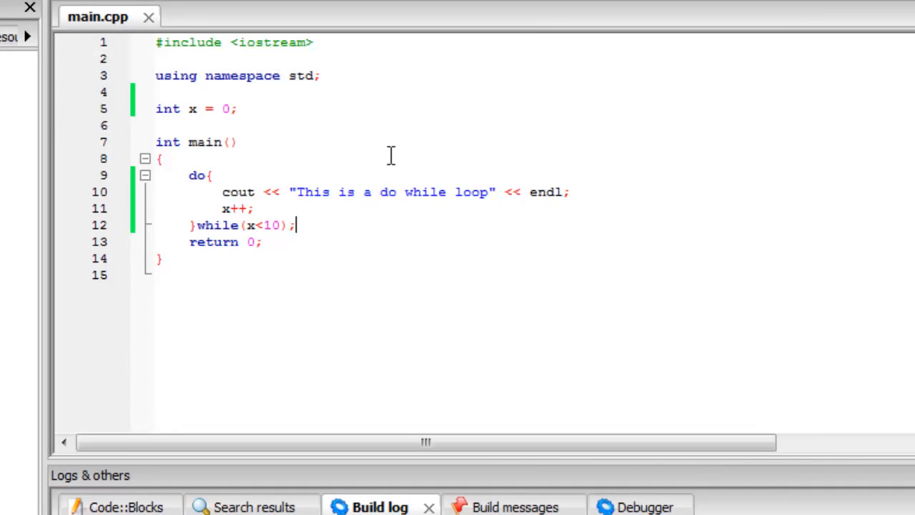
- Edit the global declaration to read int x = 11;
left_click(237, 109)
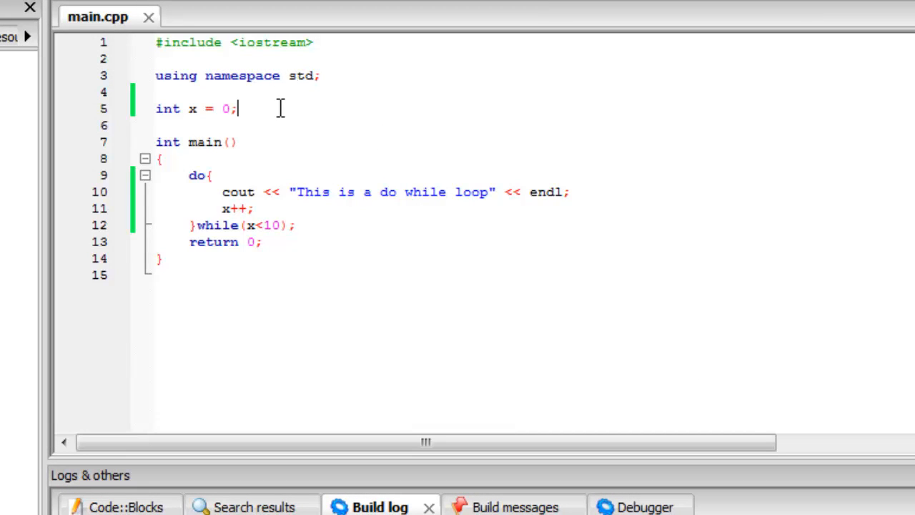
type("1")
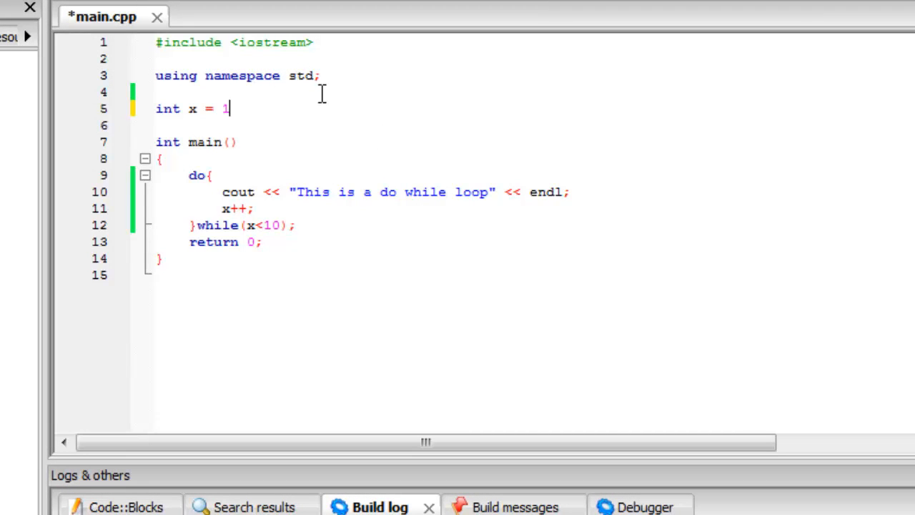
type("1;")
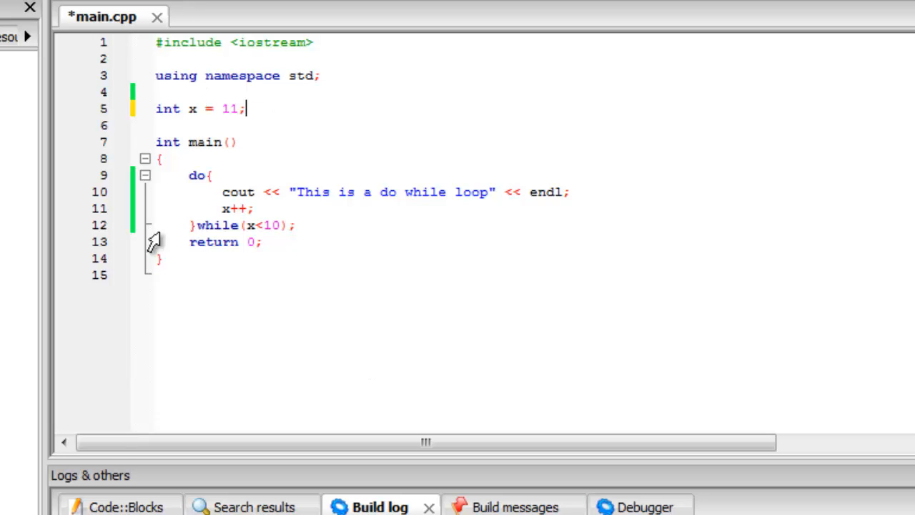